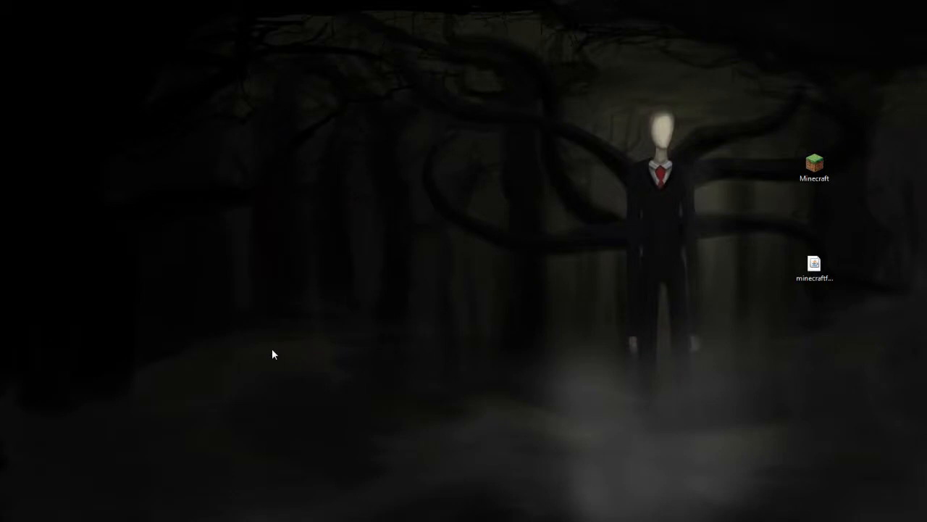
mouse_move(264, 373)
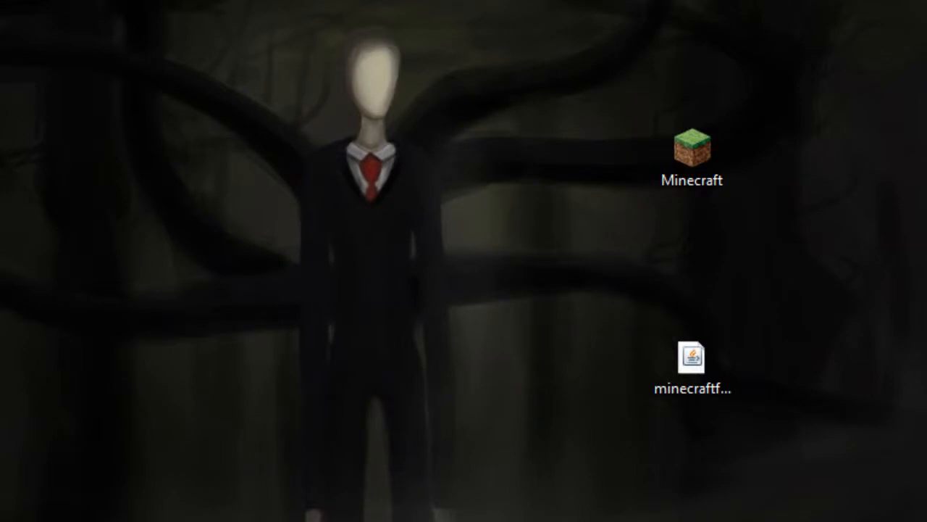
Step: View the Forge 9.10.0 Minecraft 1.6.2 topic with its Downloads section on the forum
left_click(692, 157)
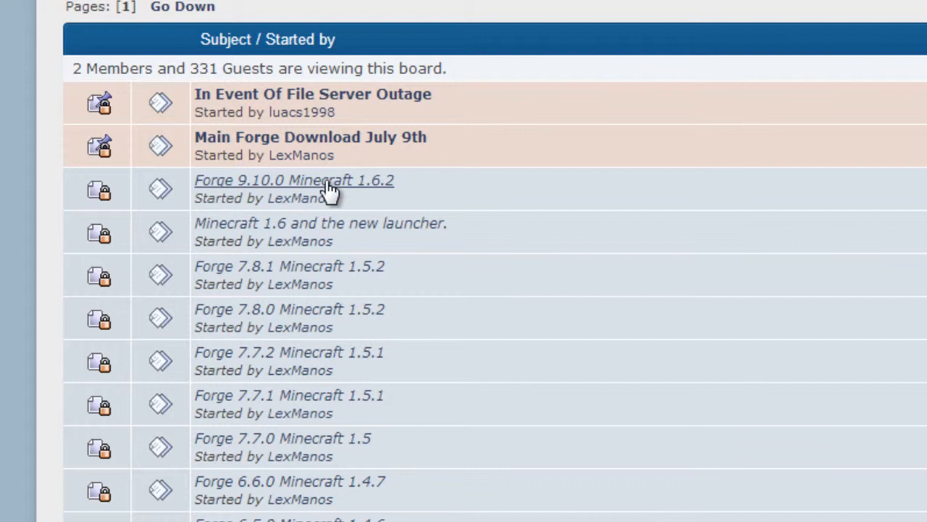
mouse_move(340, 191)
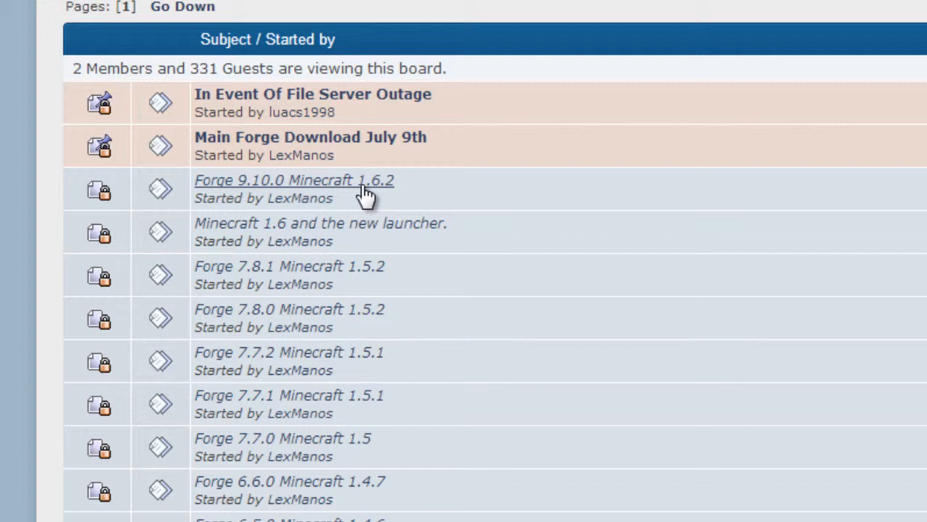
mouse_move(342, 319)
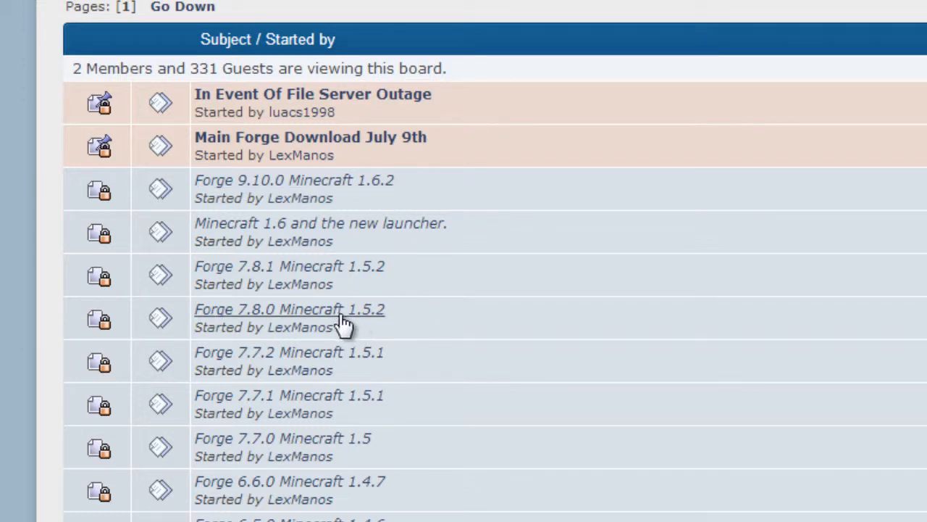
mouse_move(316, 258)
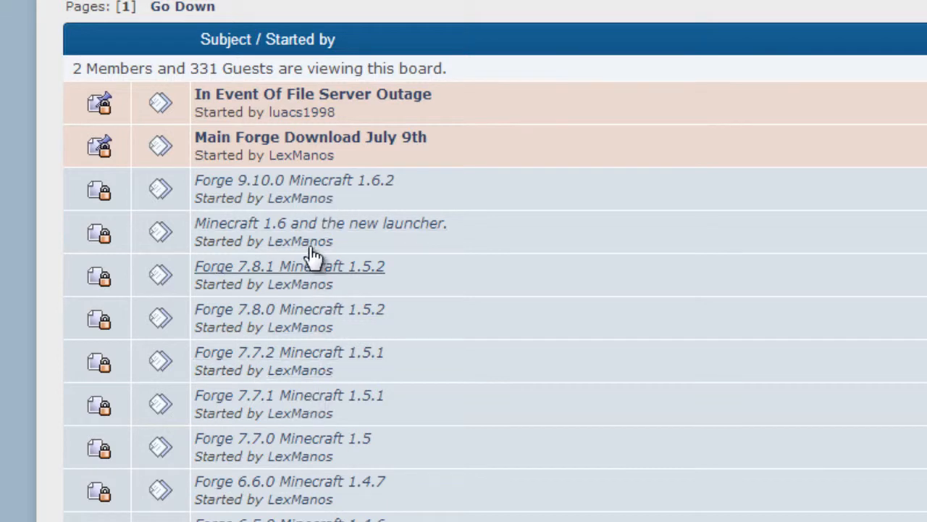
mouse_move(398, 235)
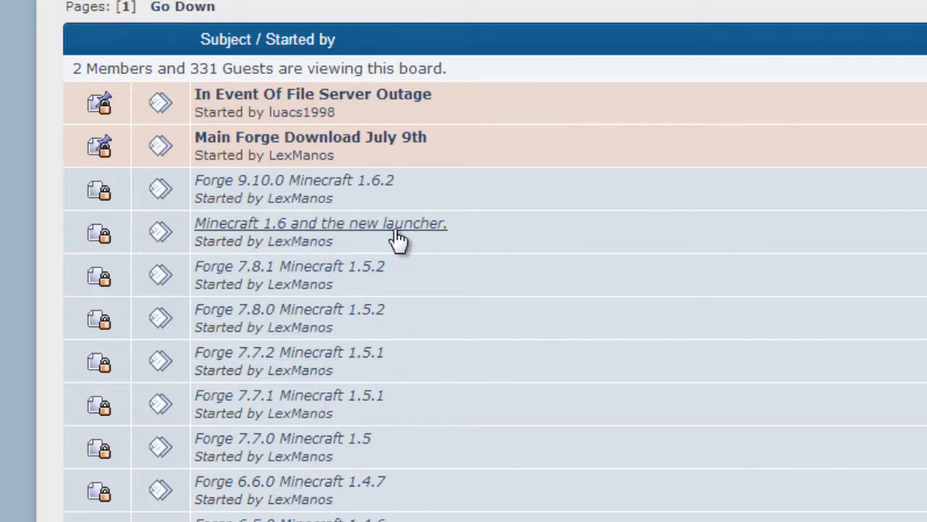
mouse_move(365, 221)
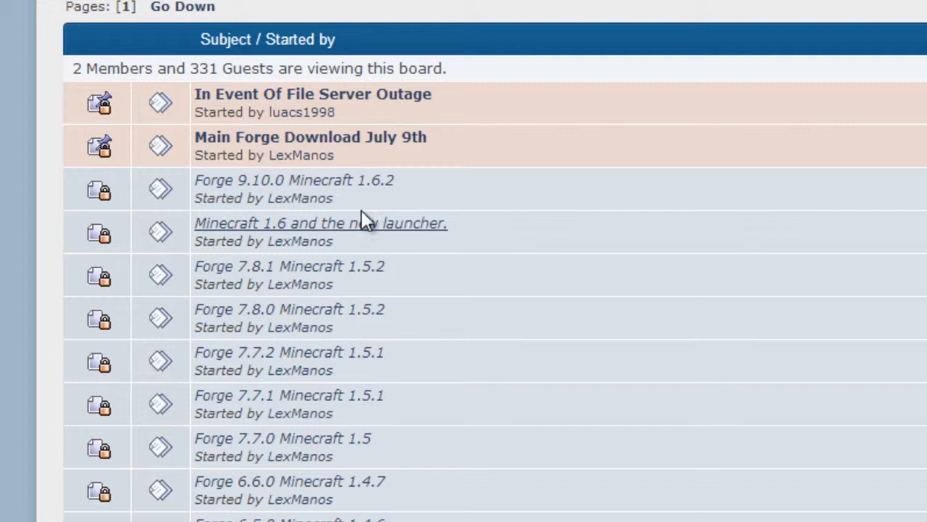
mouse_move(347, 187)
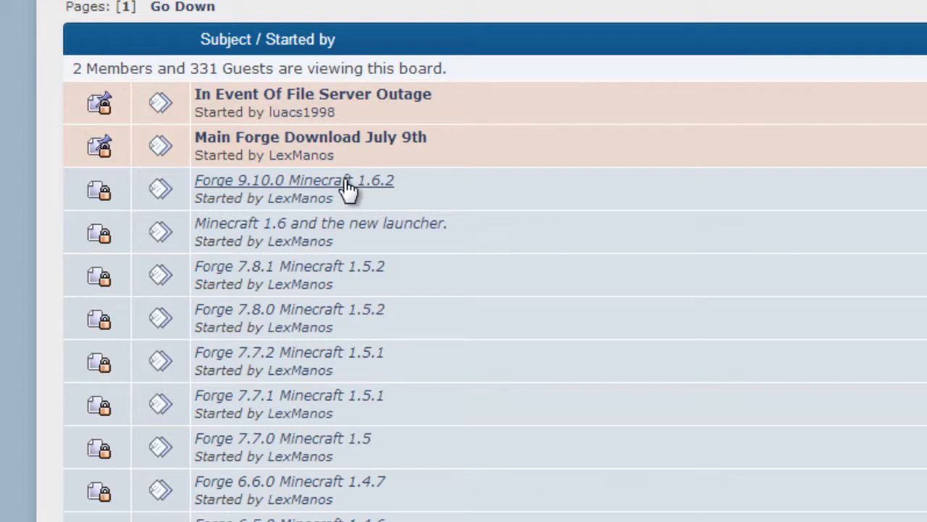
mouse_move(312, 192)
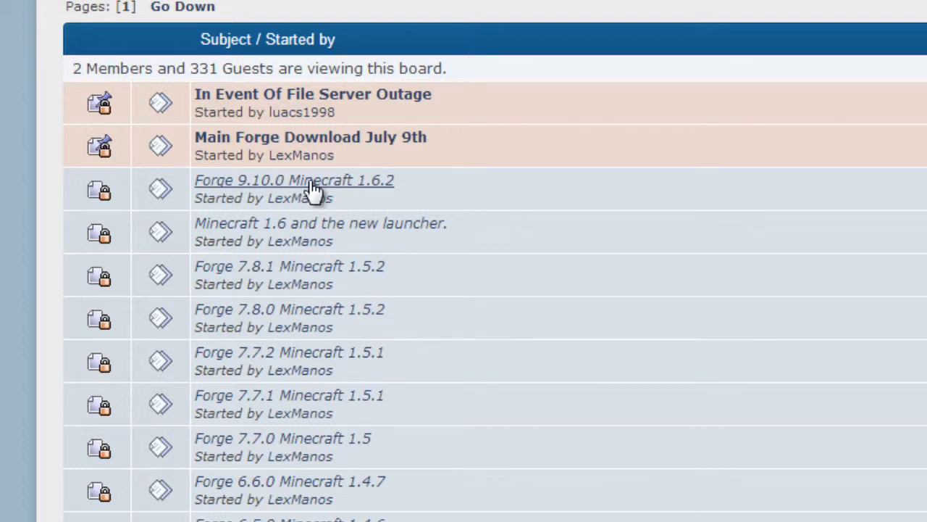
left_click(293, 180)
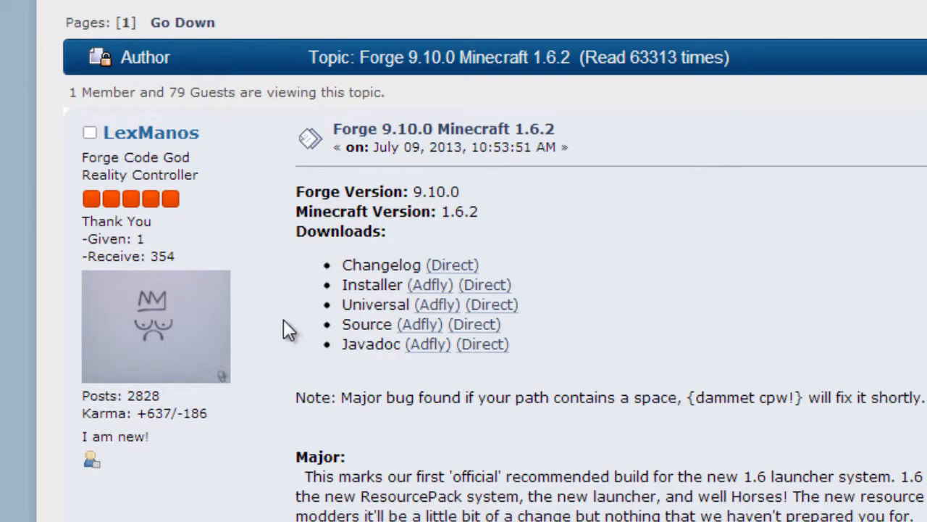
mouse_move(200, 394)
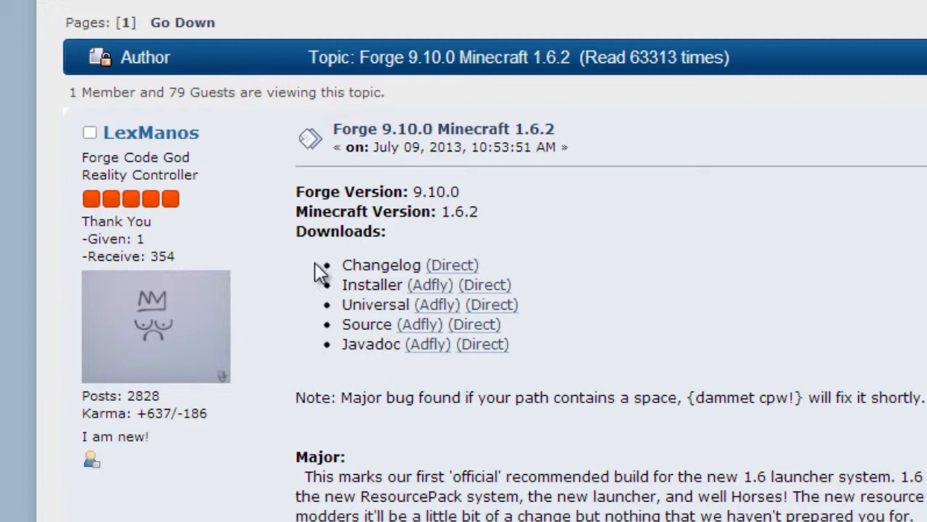
mouse_move(397, 259)
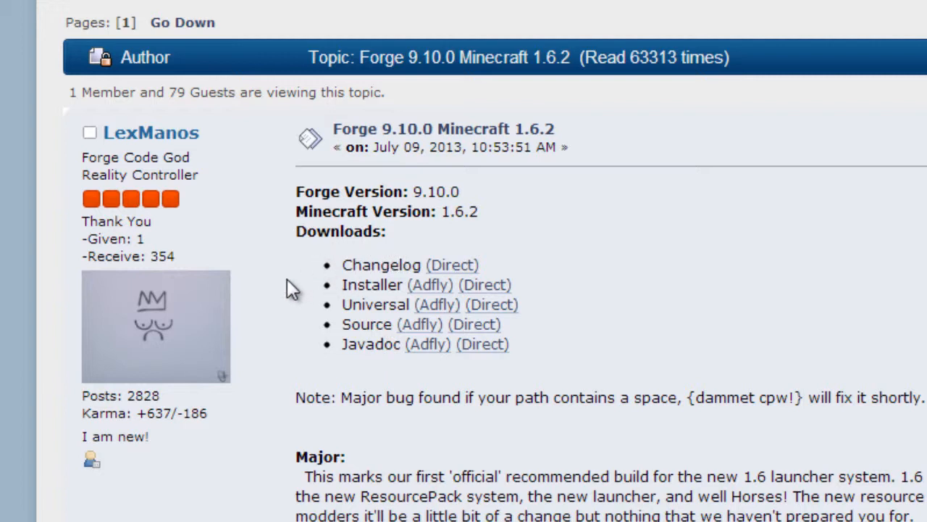
mouse_move(427, 297)
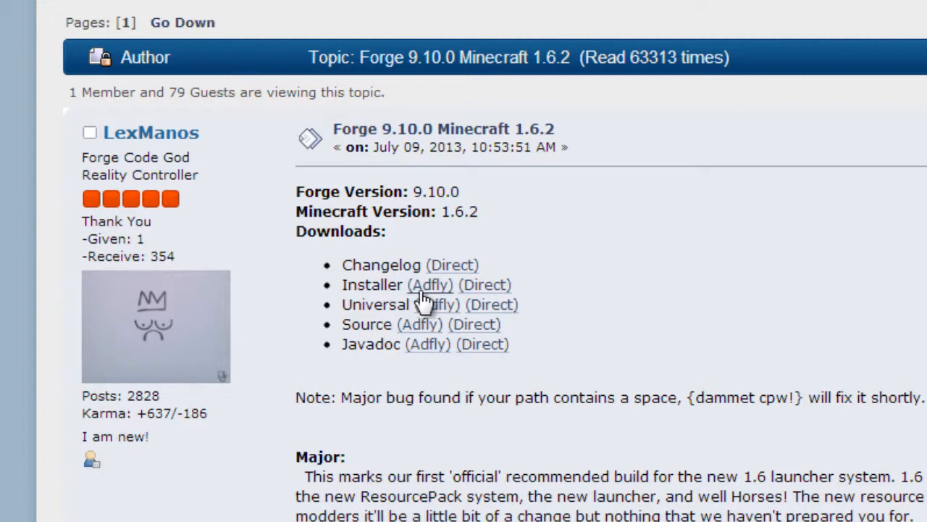
mouse_move(483, 289)
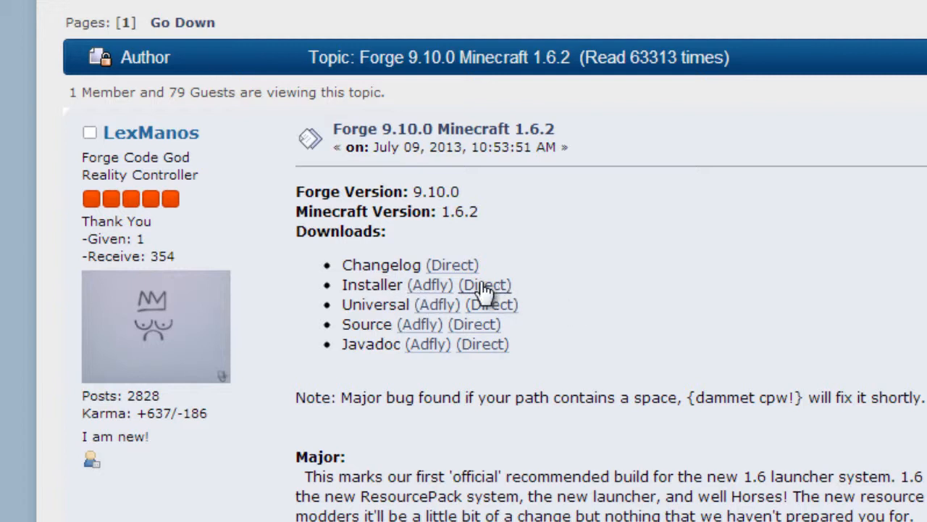
mouse_move(428, 284)
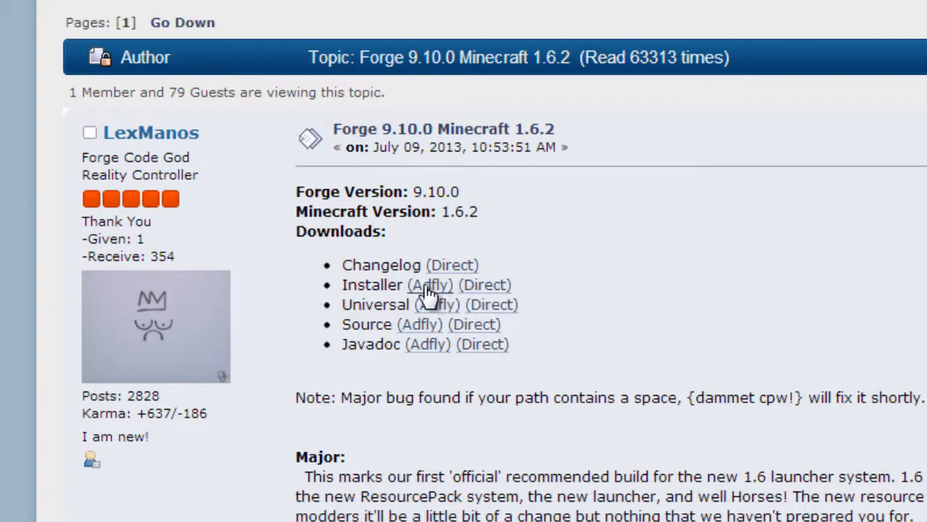
mouse_move(773, 330)
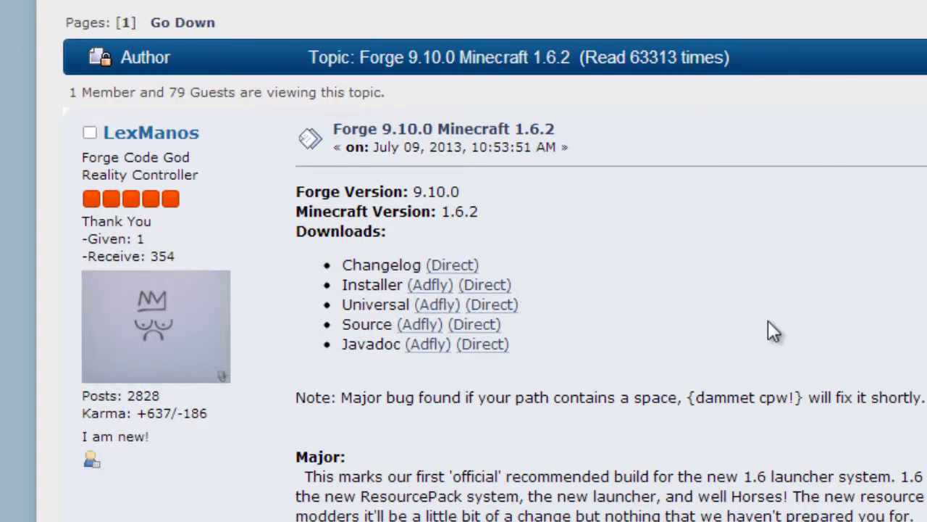
mouse_move(534, 352)
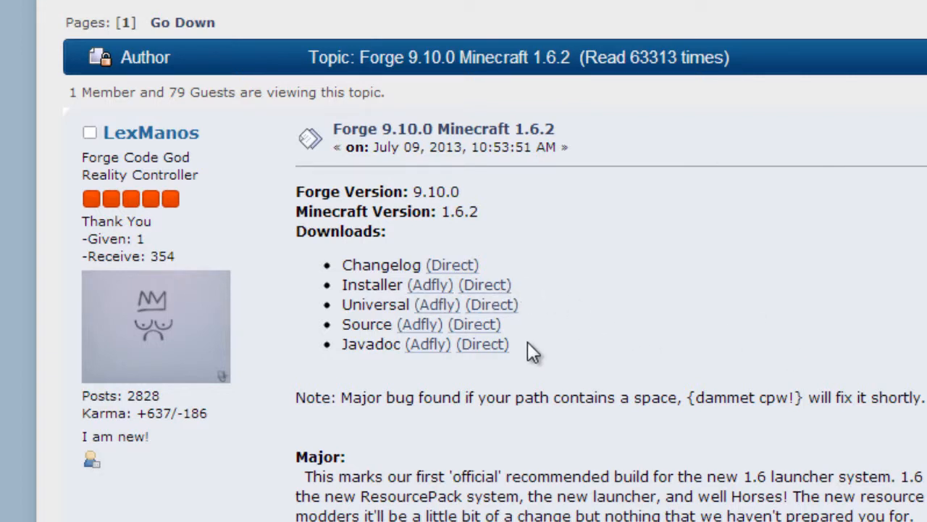
mouse_move(687, 313)
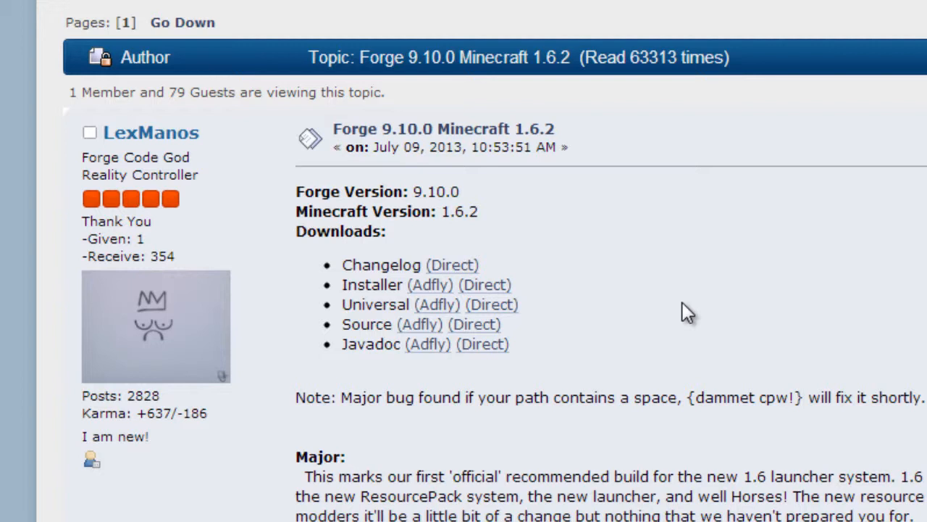
mouse_move(492, 296)
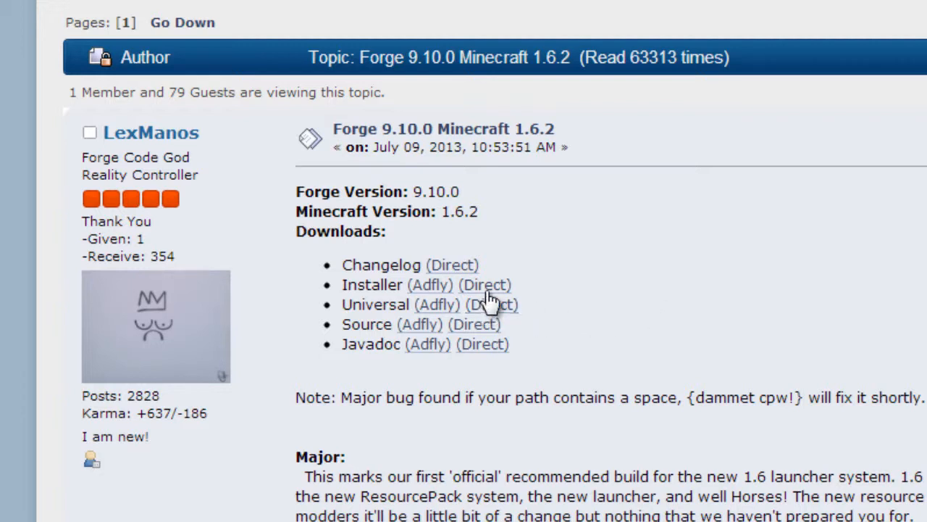
mouse_move(920, 244)
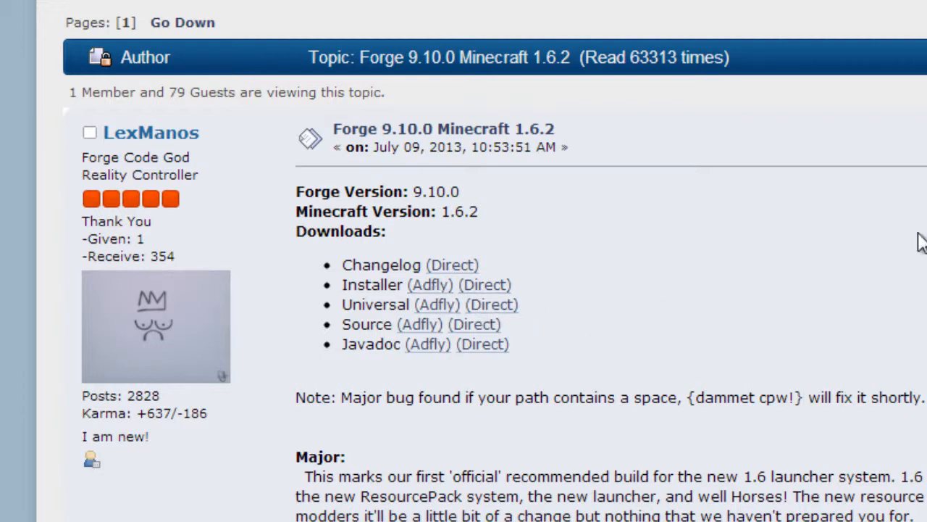
mouse_move(463, 284)
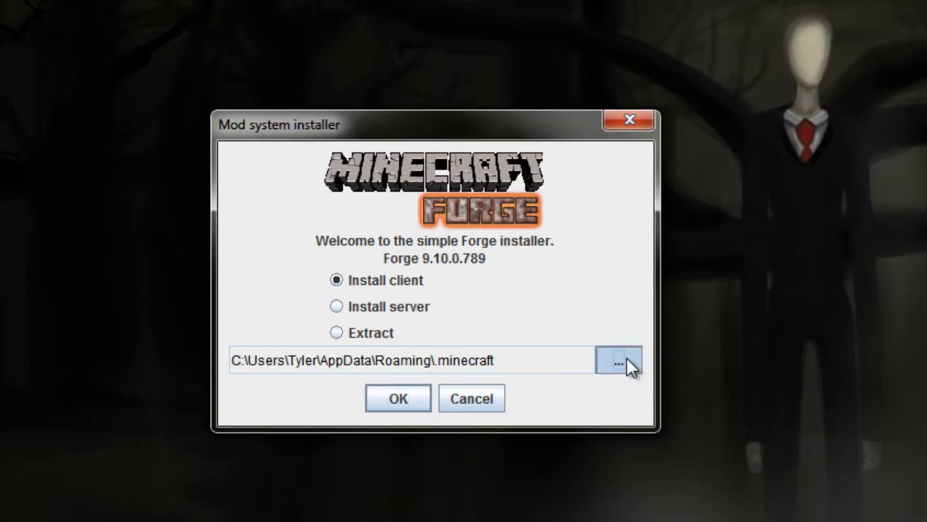
Step: Keep the default .minecraft path and run 'Install client' for Forge 9.10.0.789
left_click(617, 360)
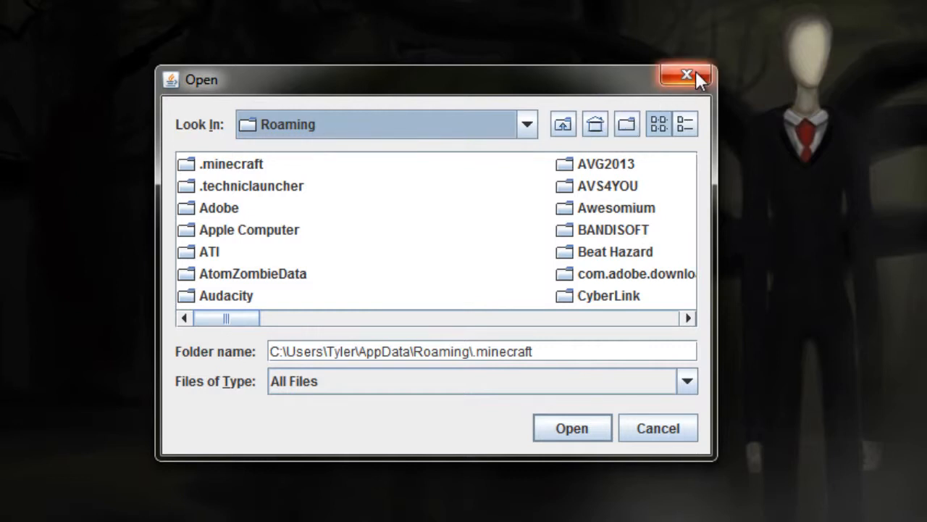
mouse_move(687, 75)
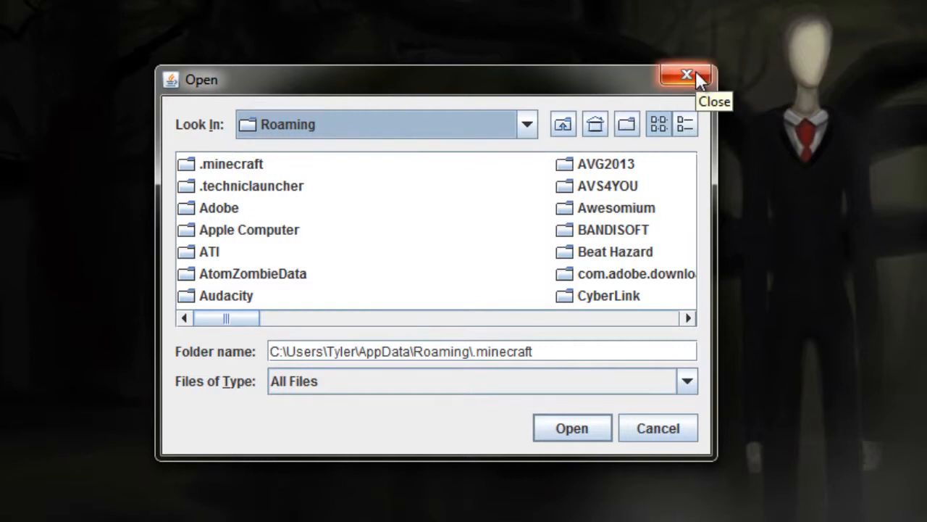
left_click(686, 75)
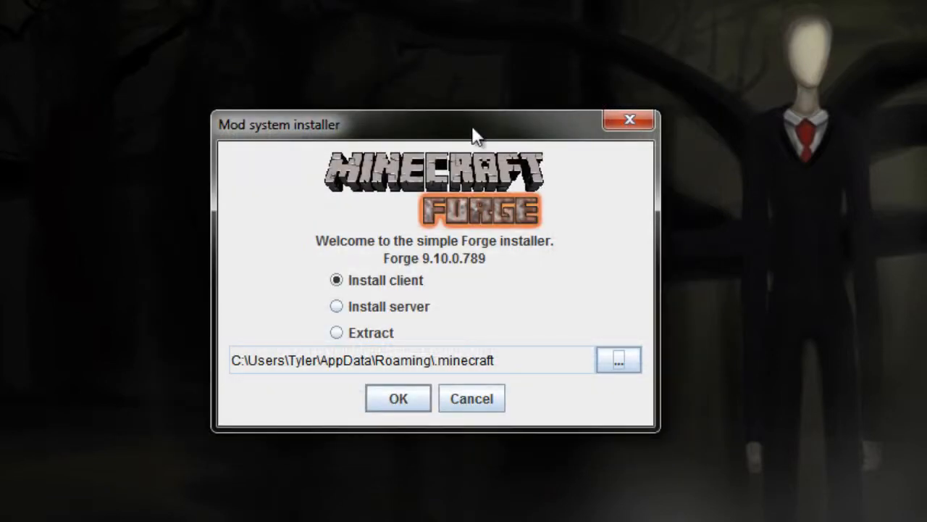
mouse_move(382, 281)
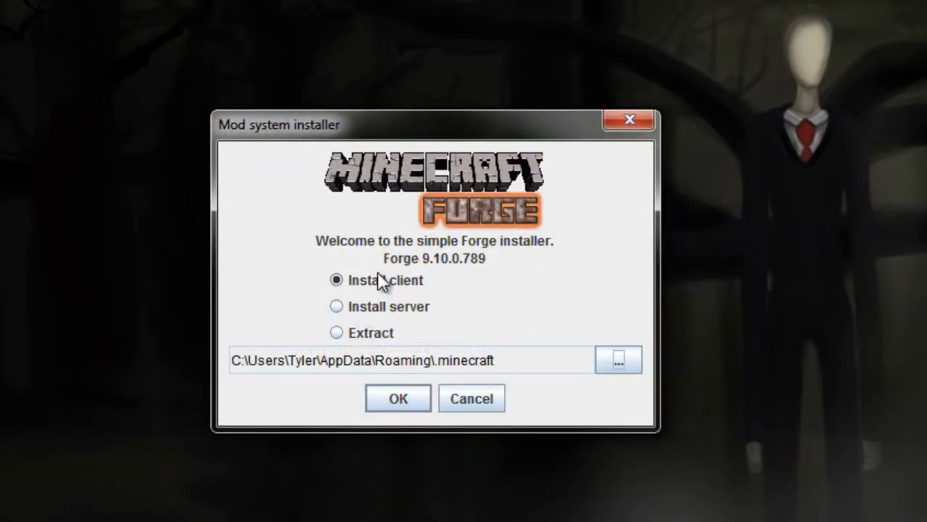
mouse_move(350, 334)
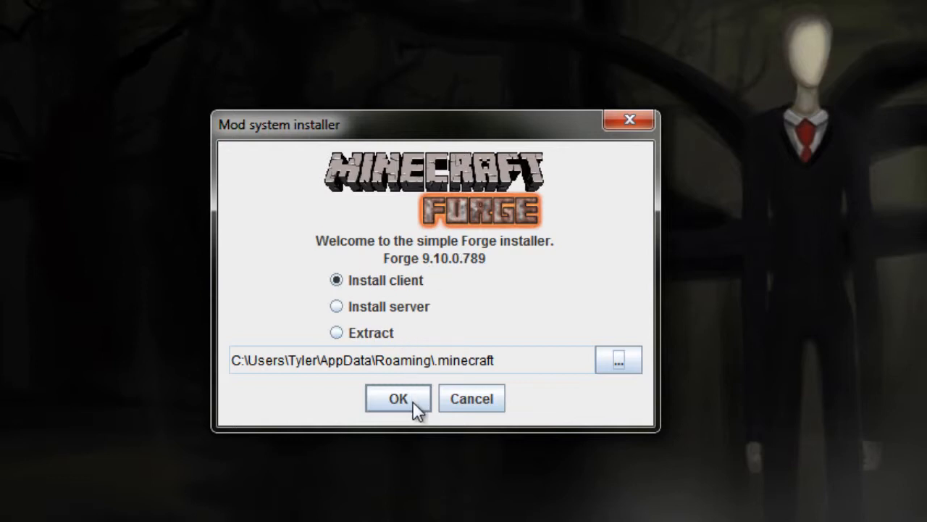
left_click(397, 399)
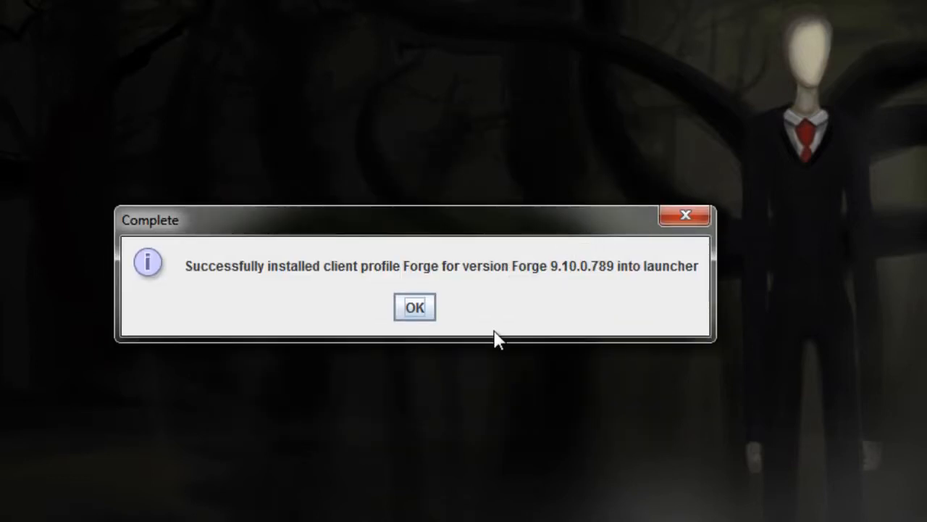
mouse_move(177, 258)
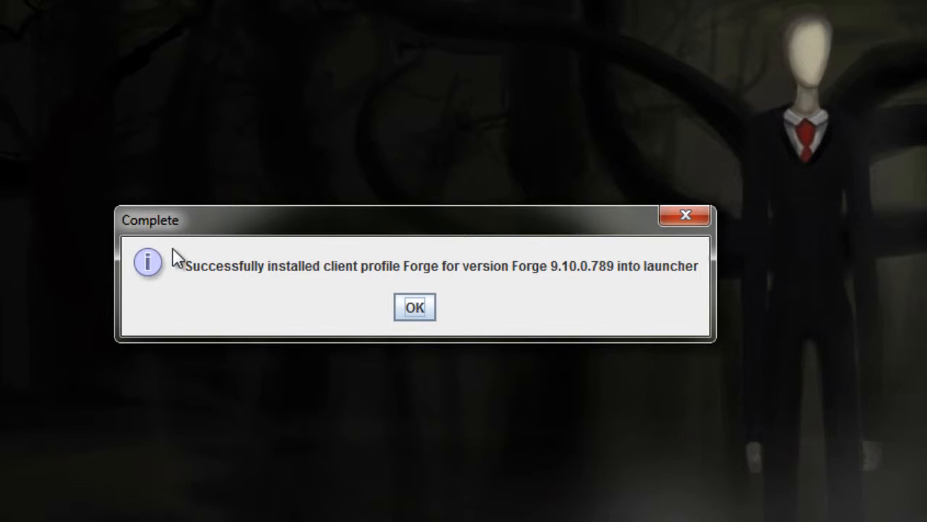
mouse_move(449, 290)
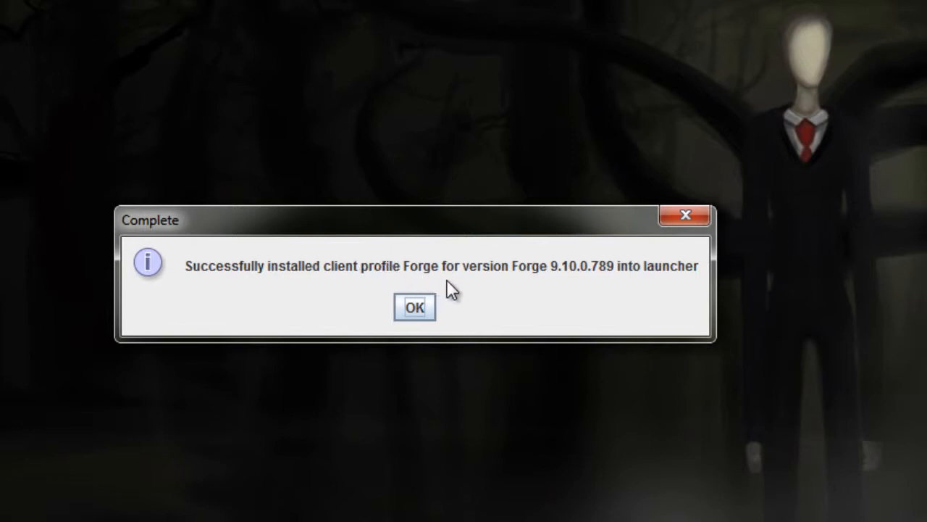
mouse_move(440, 319)
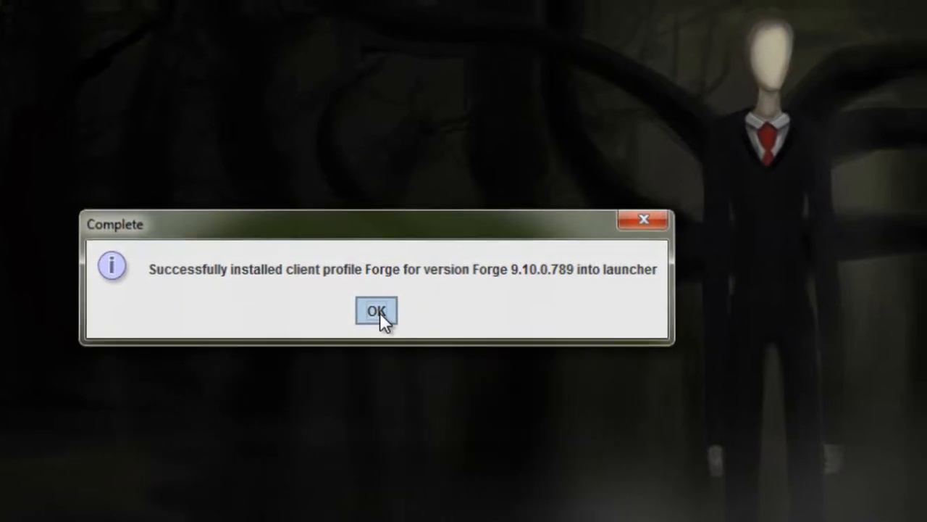
Step: Acknowledge the message that the Forge client profile was installed
left_click(376, 310)
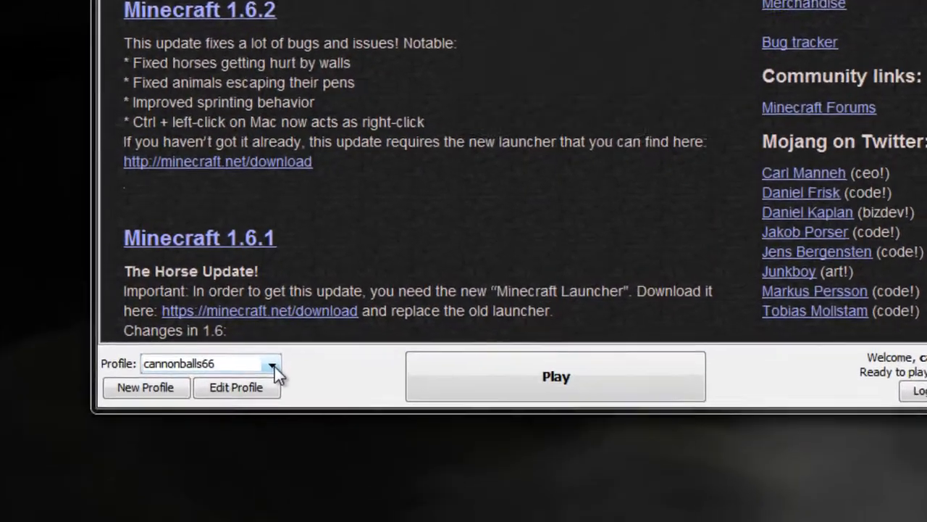
Step: Select the Forge profile in the launcher and start Minecraft 1.6.2
left_click(274, 362)
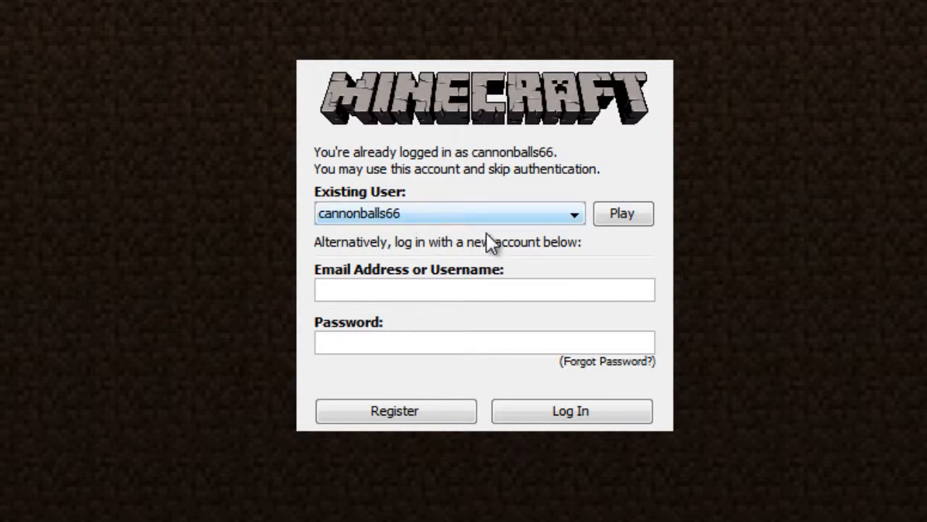
left_click(446, 213)
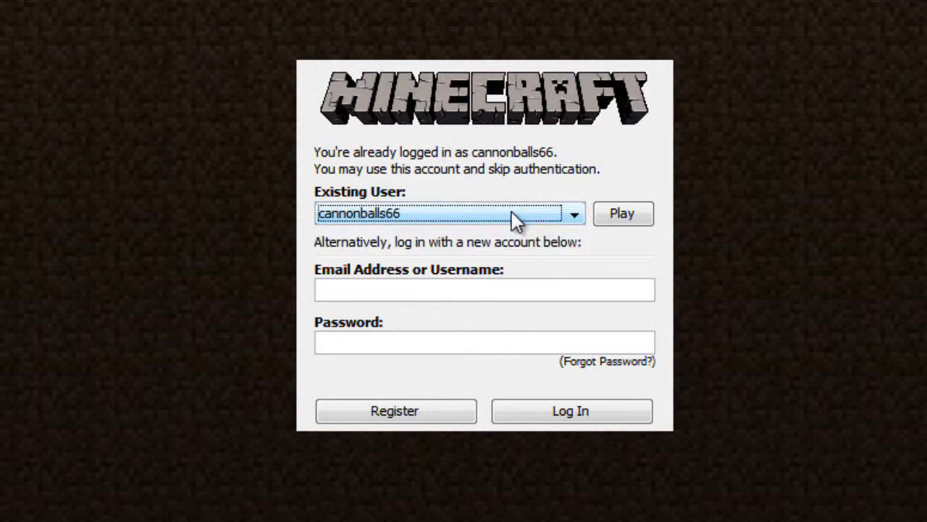
left_click(620, 213)
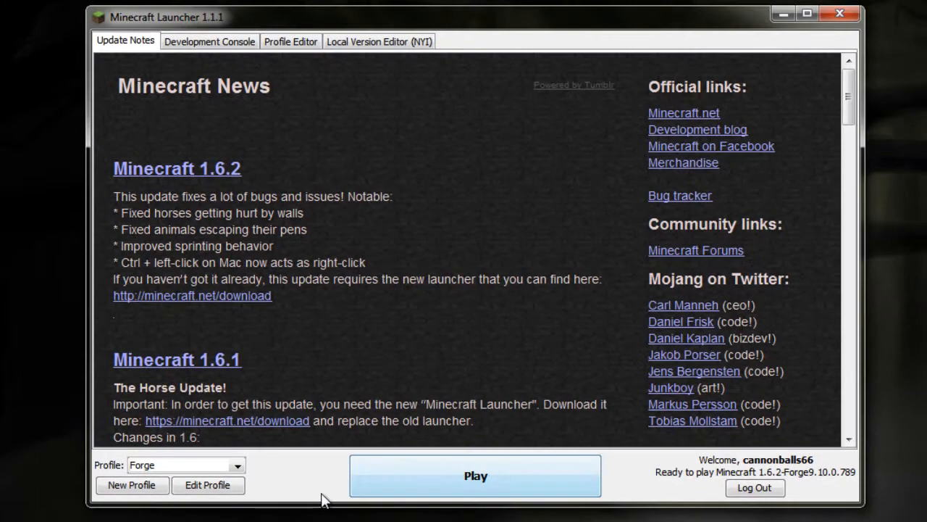
mouse_move(757, 472)
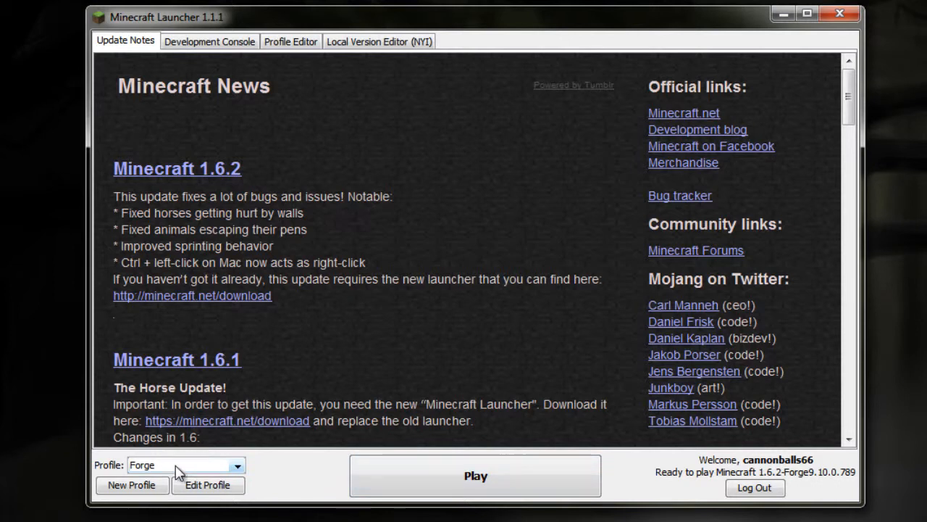
mouse_move(325, 484)
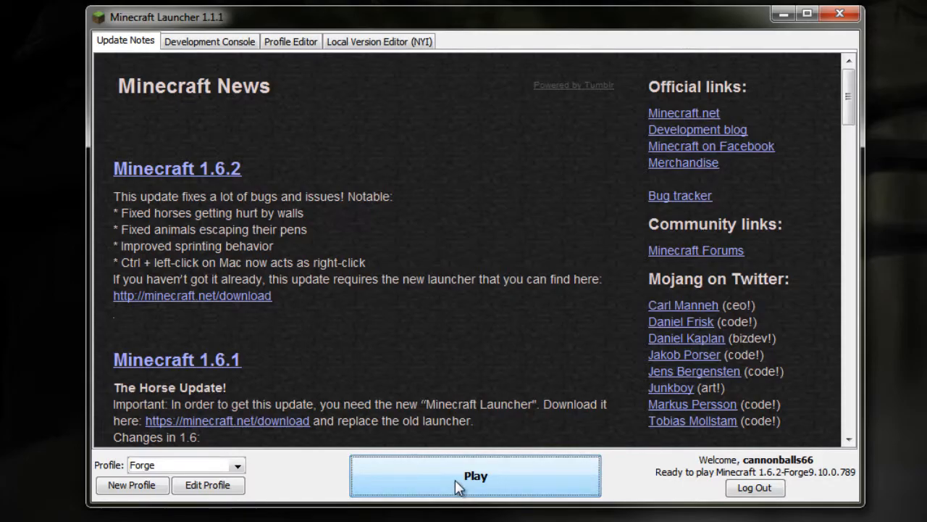
left_click(475, 476)
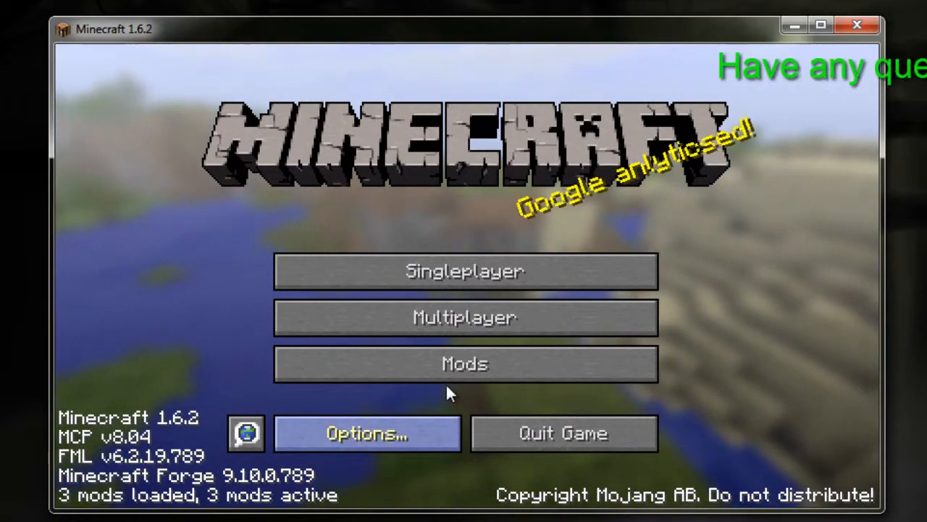
Step: Review the Mods list, viewing Forge Mod Loader details, and return to the title screen
left_click(464, 363)
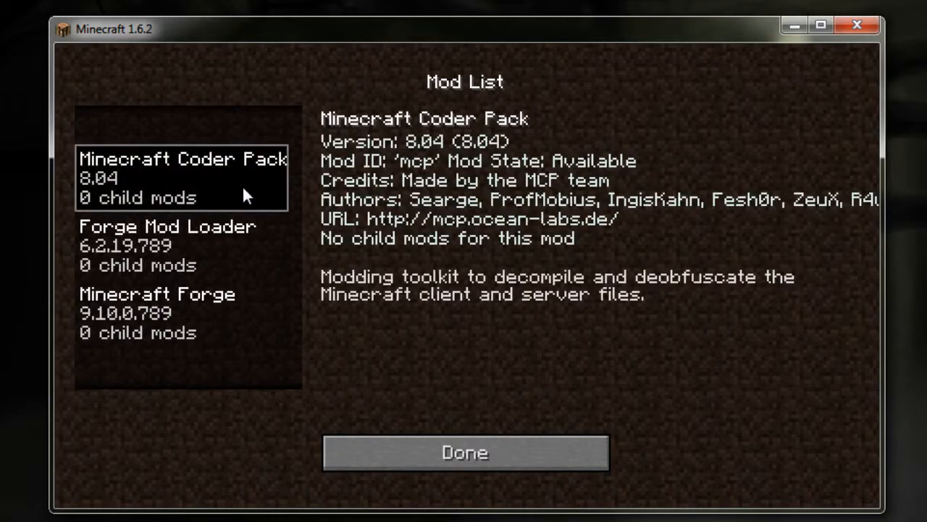
left_click(168, 245)
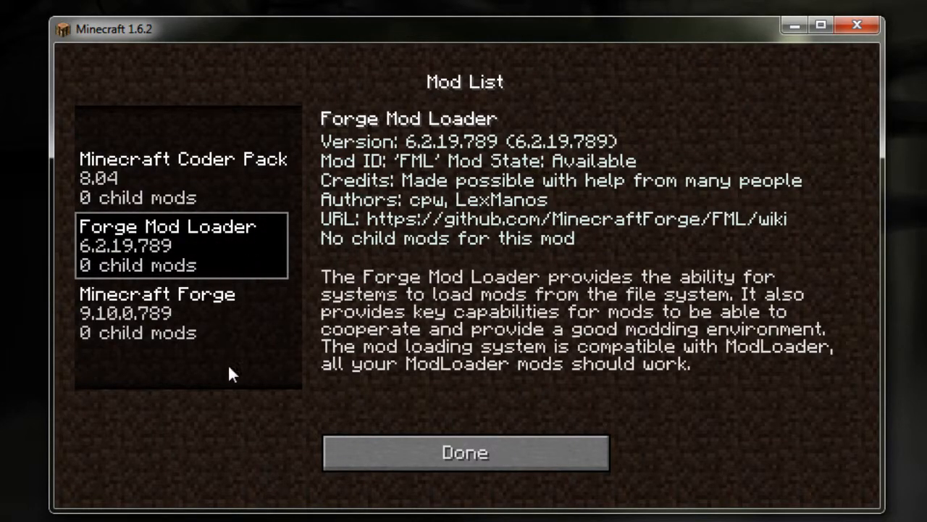
left_click(464, 452)
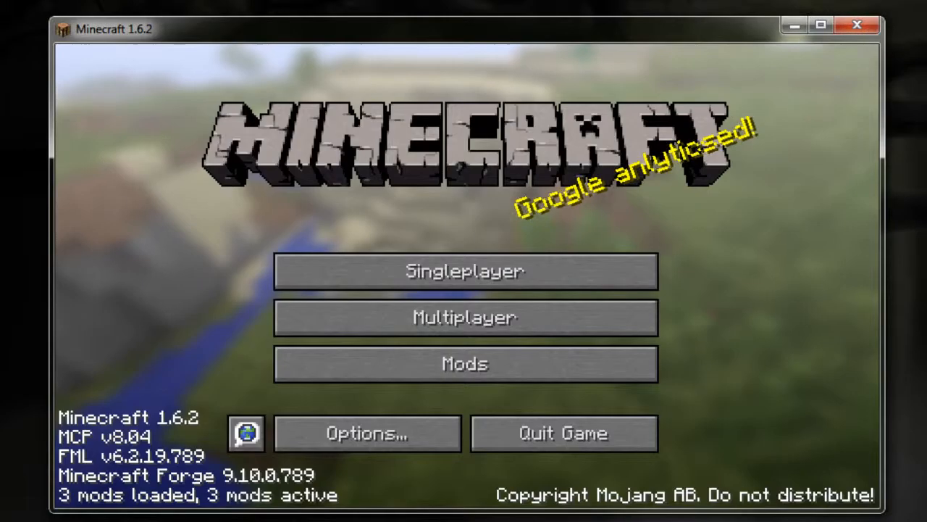